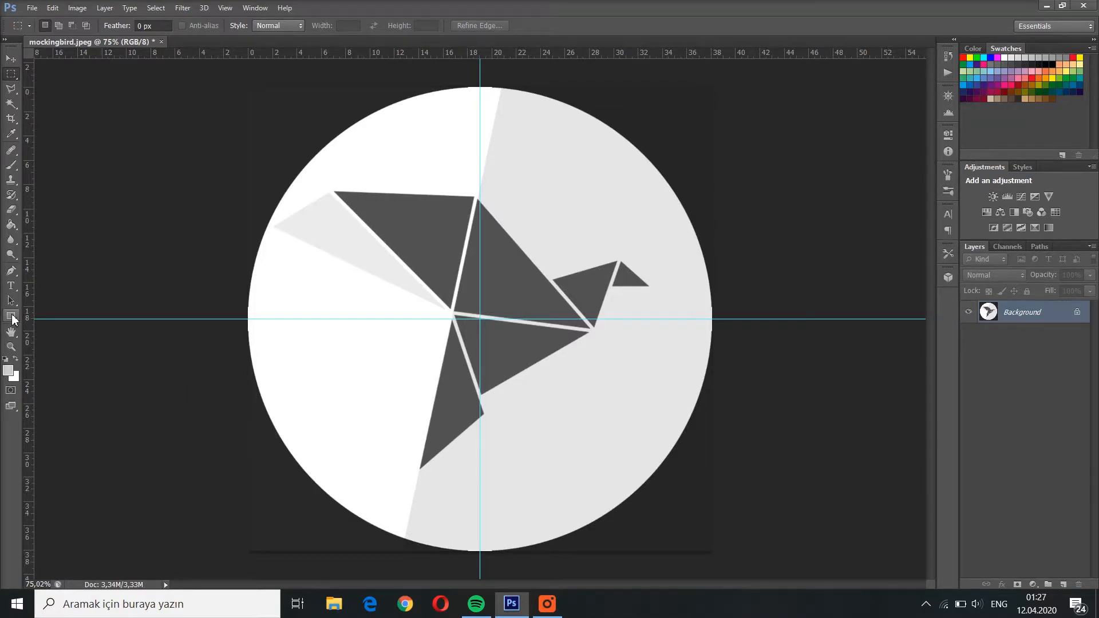
Choose the Ellipse Tool from the shape tool group, set to draw plain paths
click(12, 318)
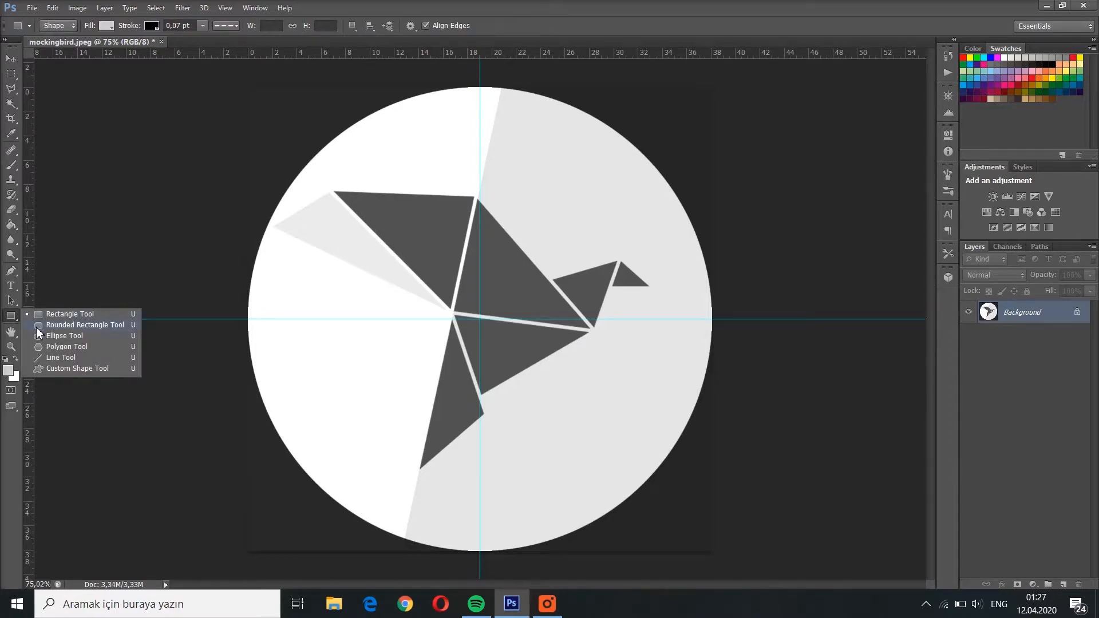
click(64, 336)
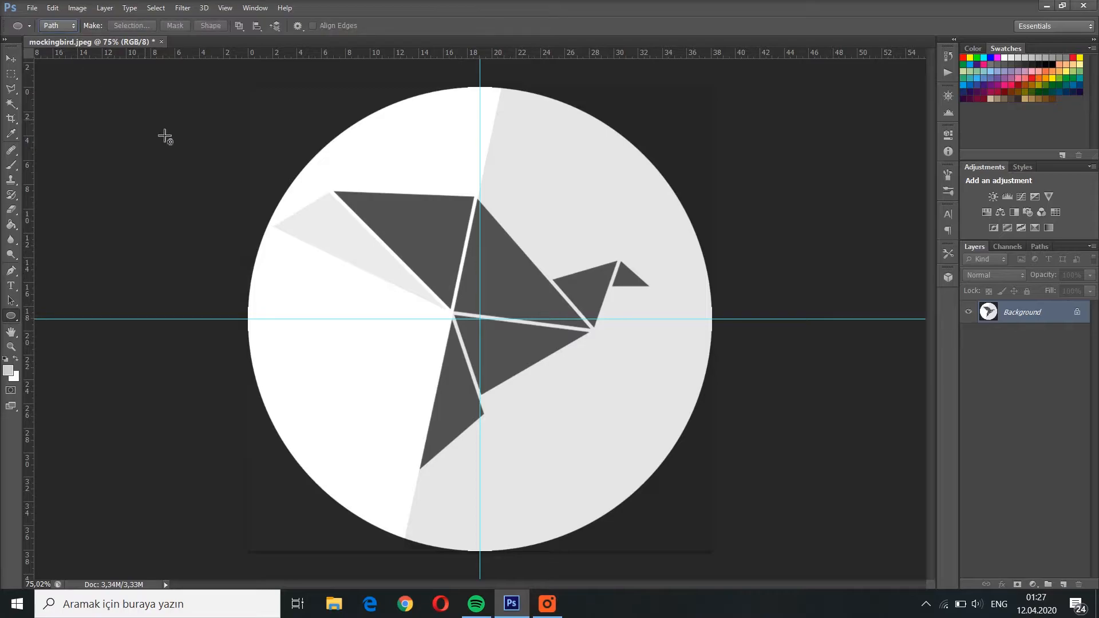
mouse_move(480, 323)
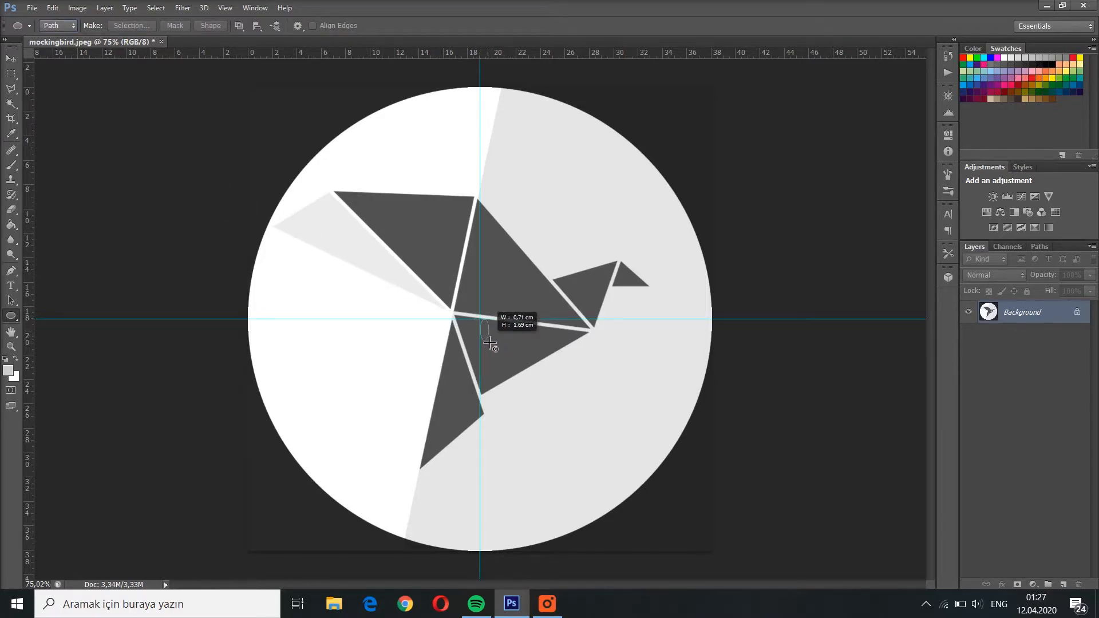
Draw a circular path from the guide crossing, sized just inside the white circle's edge
drag(492, 323, 560, 402)
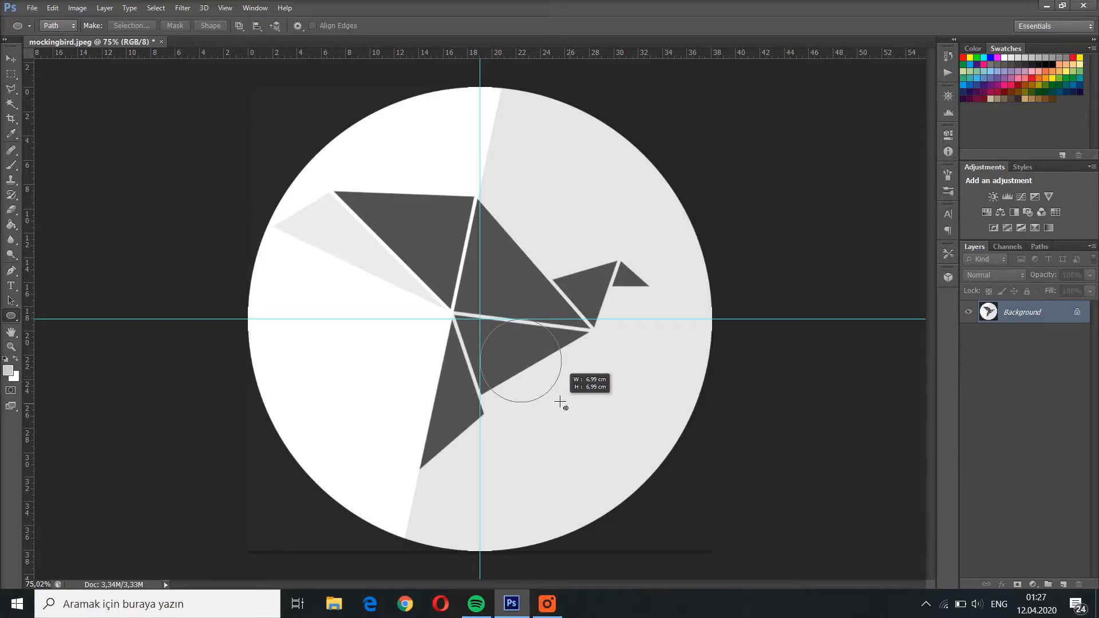
drag(561, 403, 483, 327)
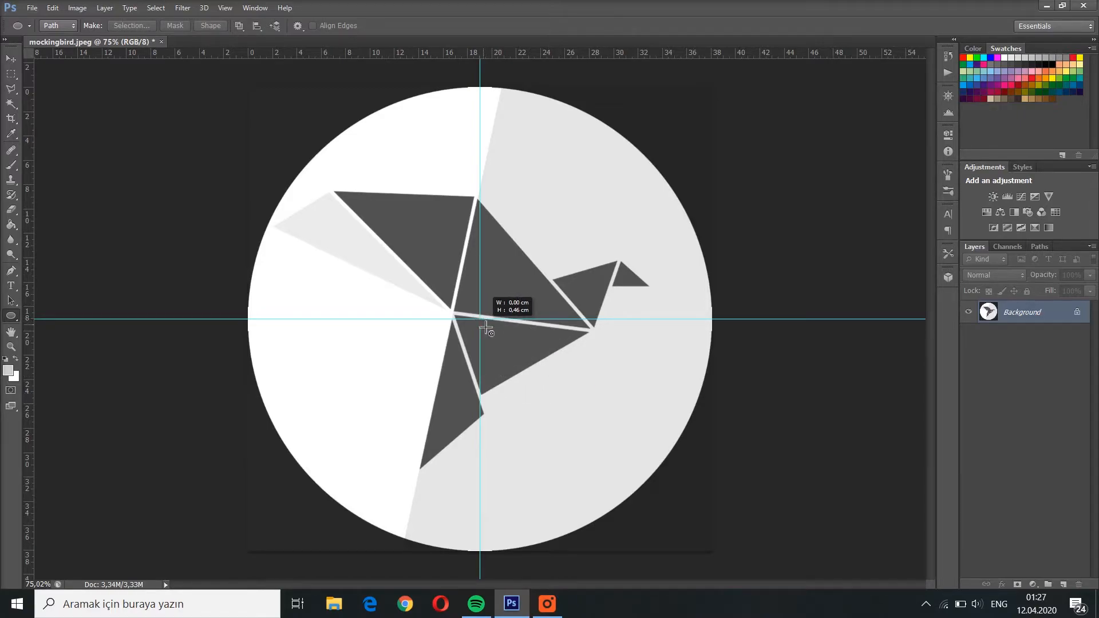
drag(480, 323, 523, 347)
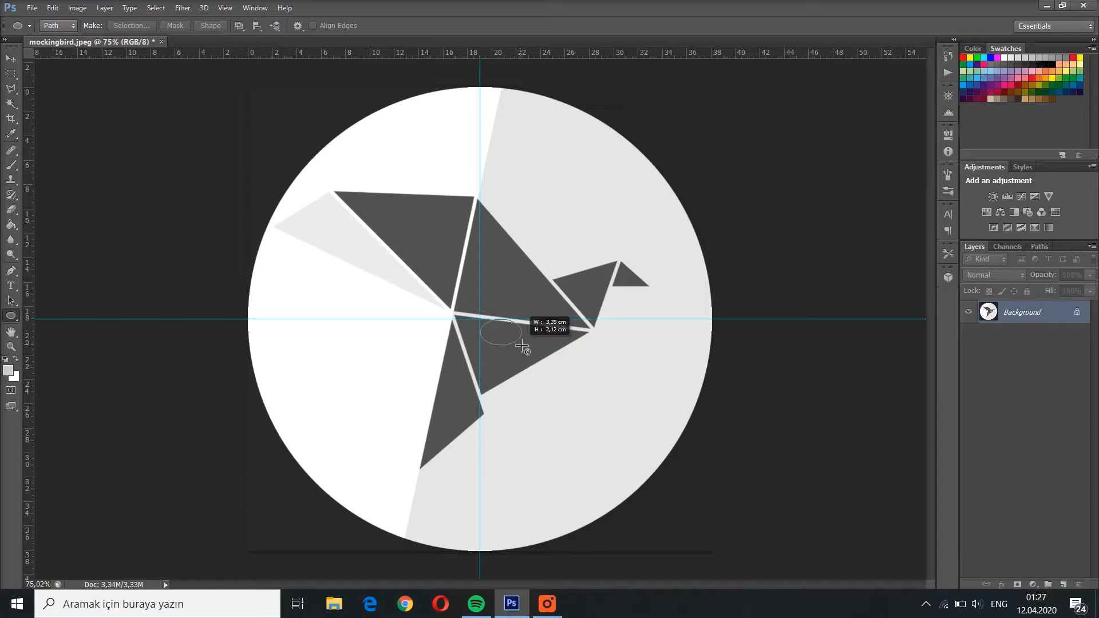
drag(498, 333, 483, 319)
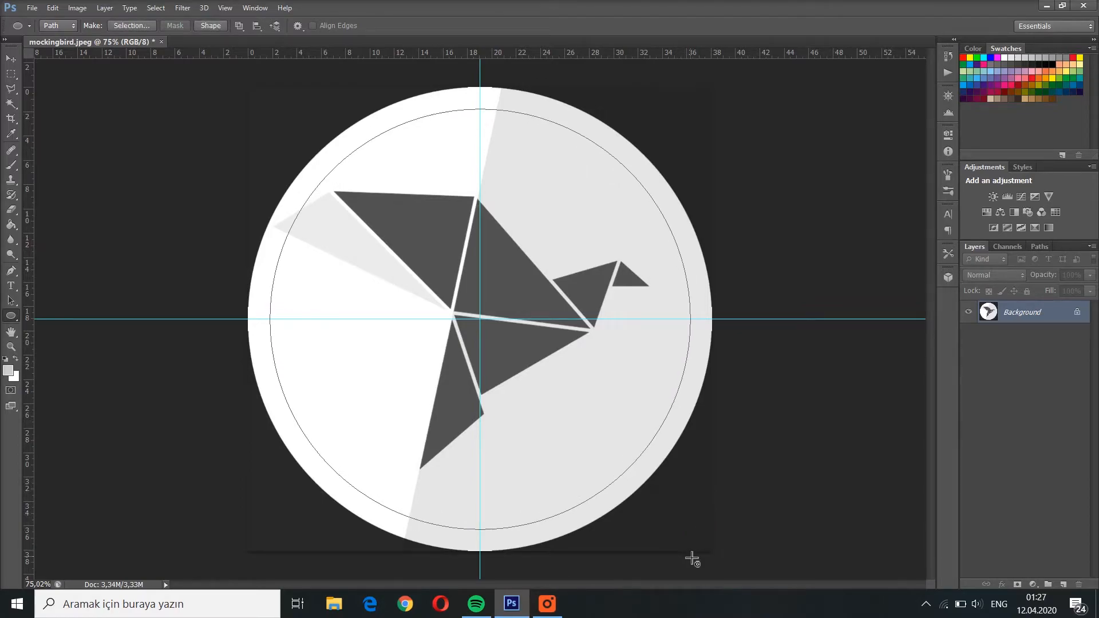
mouse_move(617, 462)
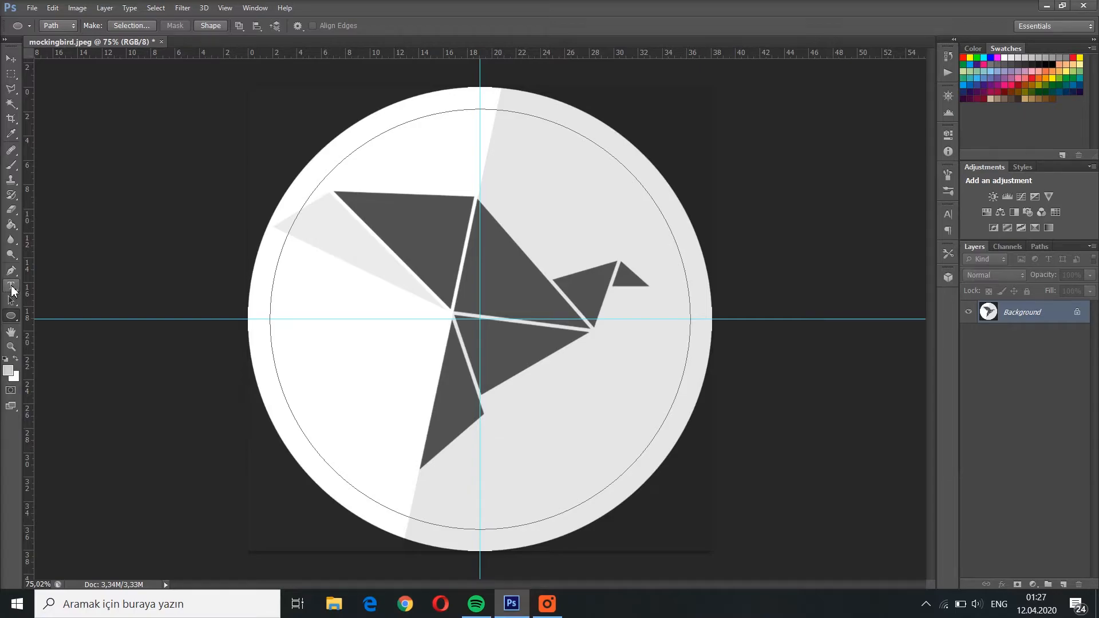
Start MOCKINGBIRD text with the Type Tool on the circular path near the bottom
click(11, 288)
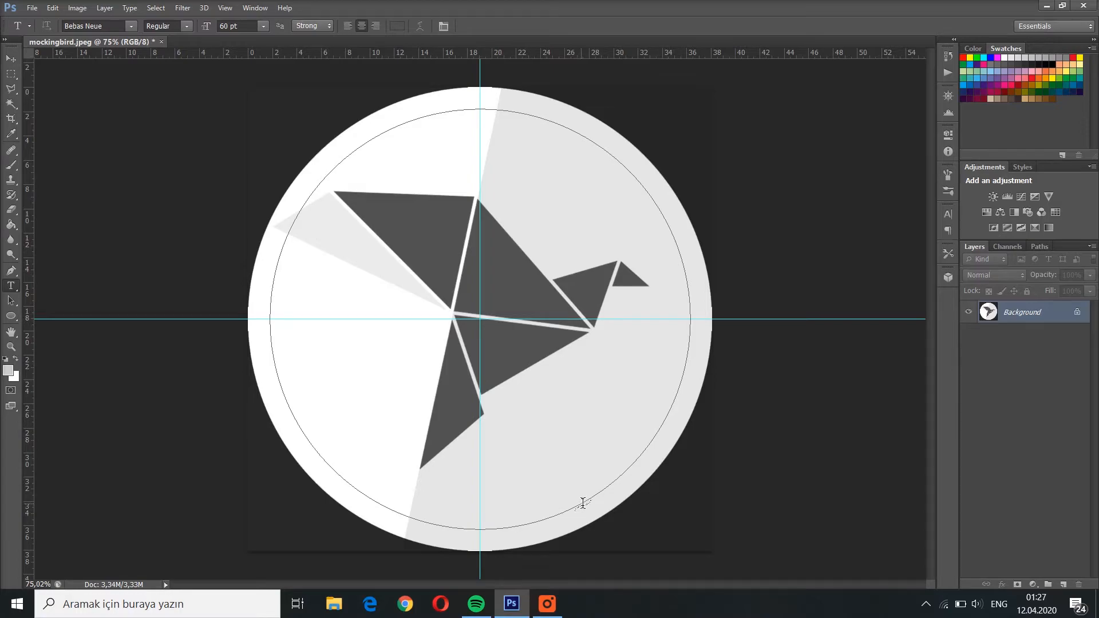
click(585, 501)
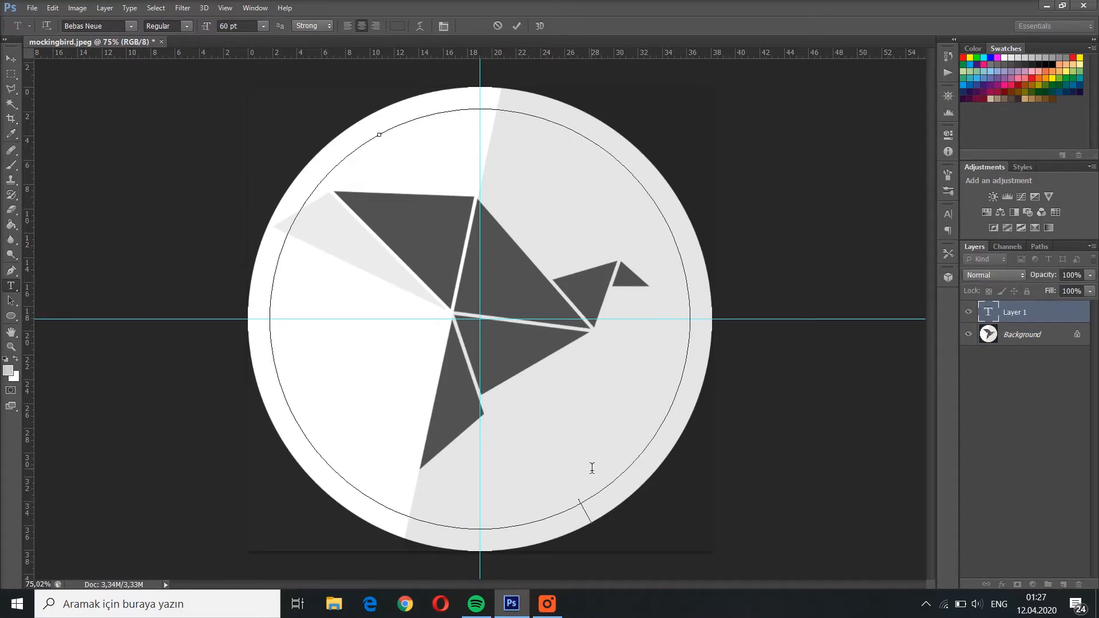
text(MOCKINGBIRD)
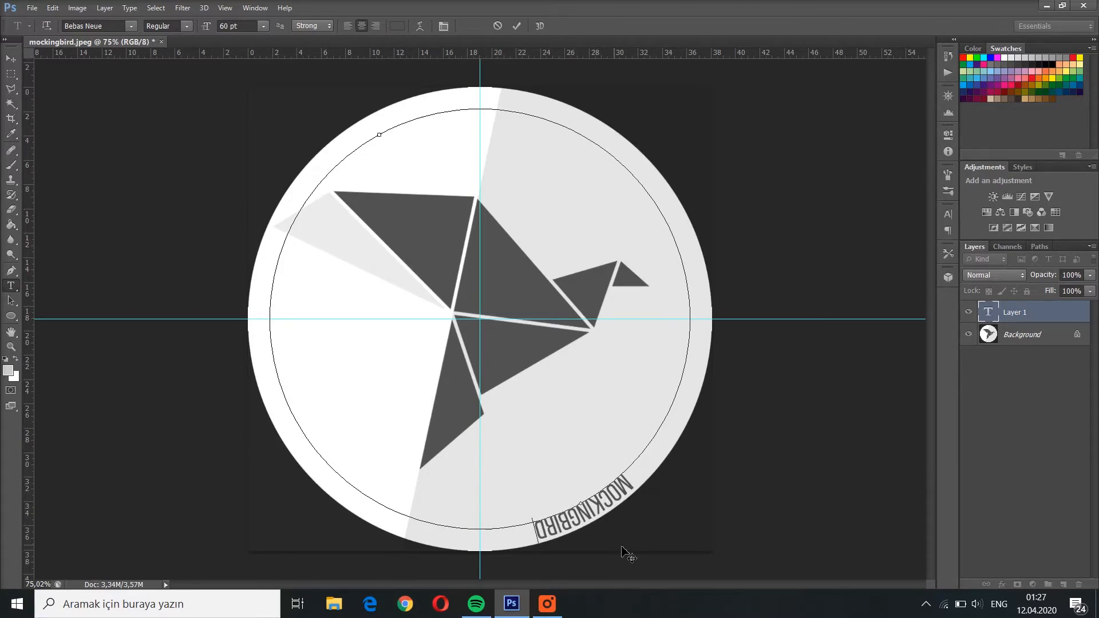
Commit the text, then view the Work Path and the mockingbird Type Path in the Paths panel
click(12, 301)
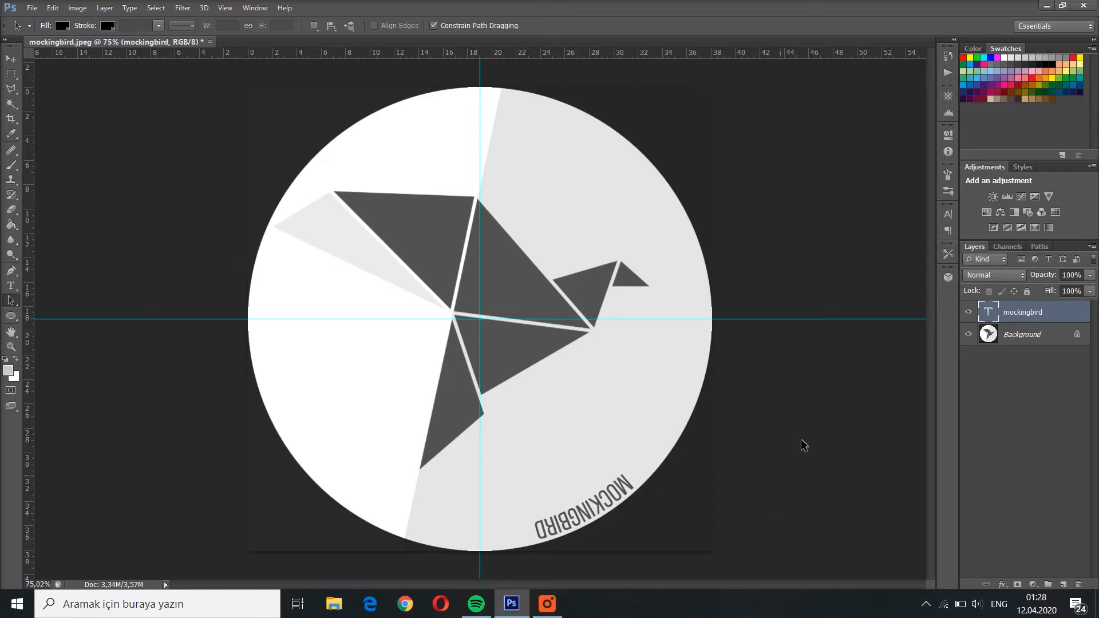
click(1040, 246)
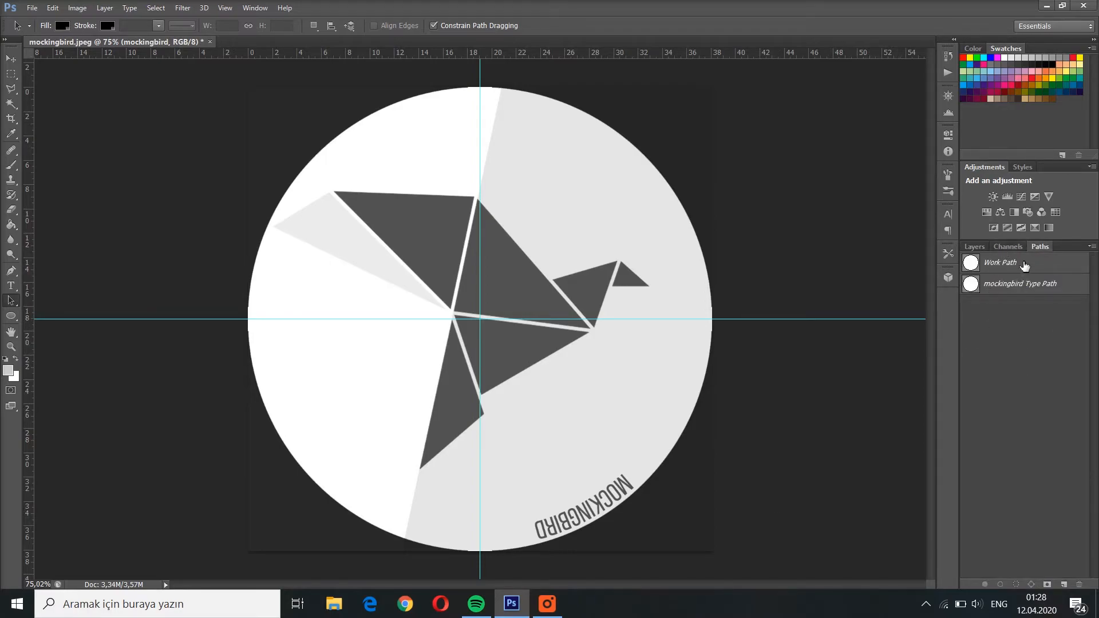
click(1001, 262)
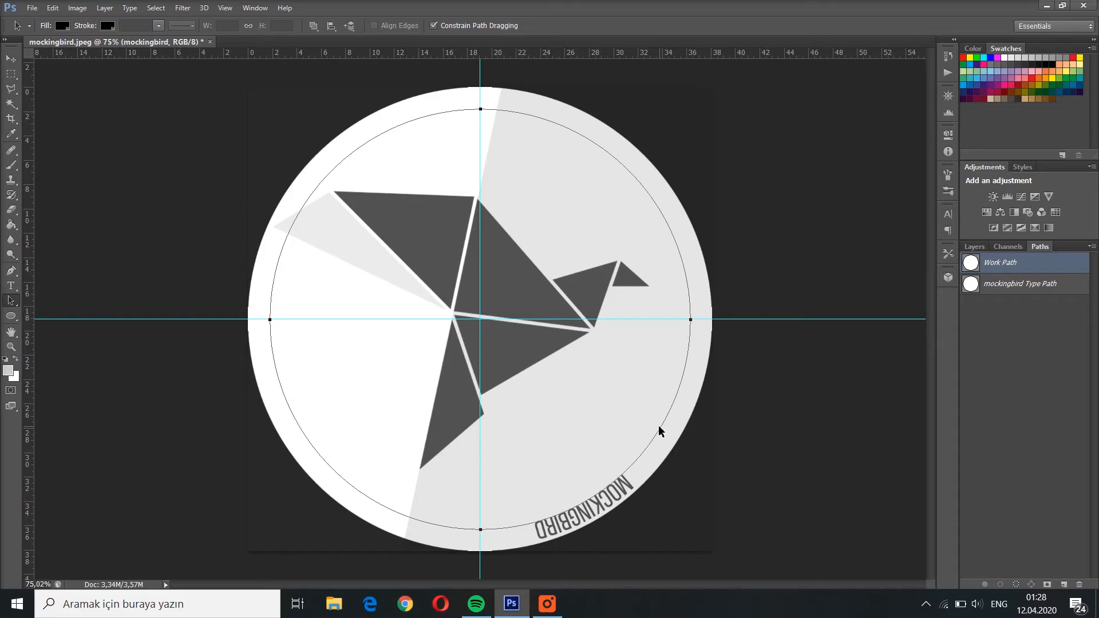
click(1021, 283)
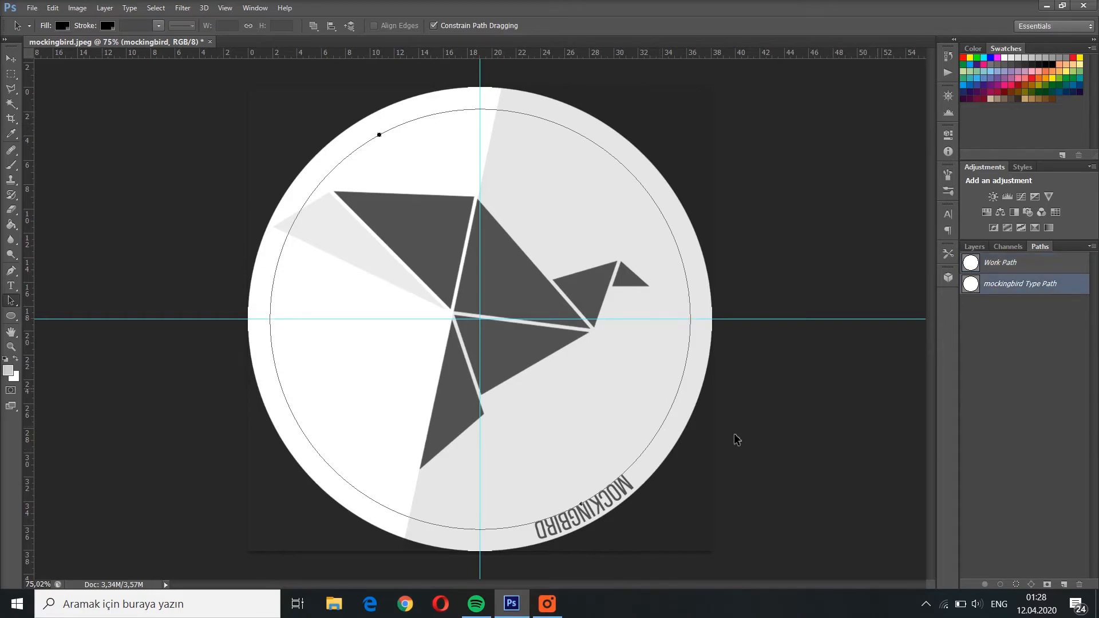